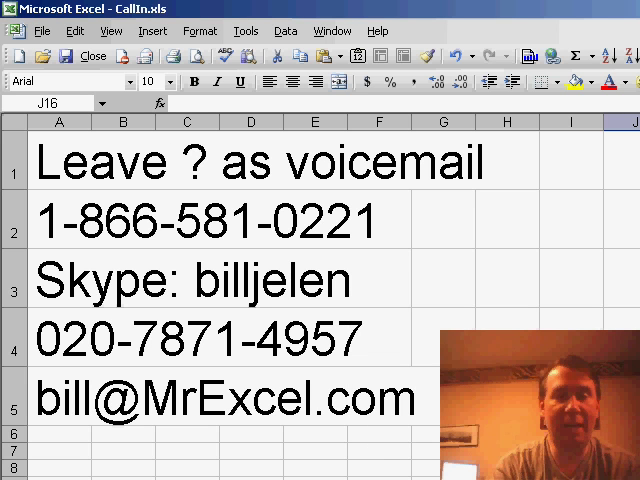
# Step: Show the Window menu's list of open workbooks
pyautogui.click(332, 30)
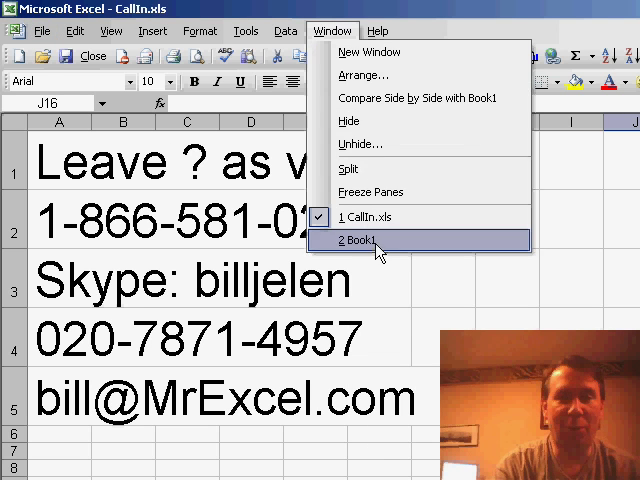
# Step: Switch to Book1 with the lotto results and select cell I4
pyautogui.click(358, 240)
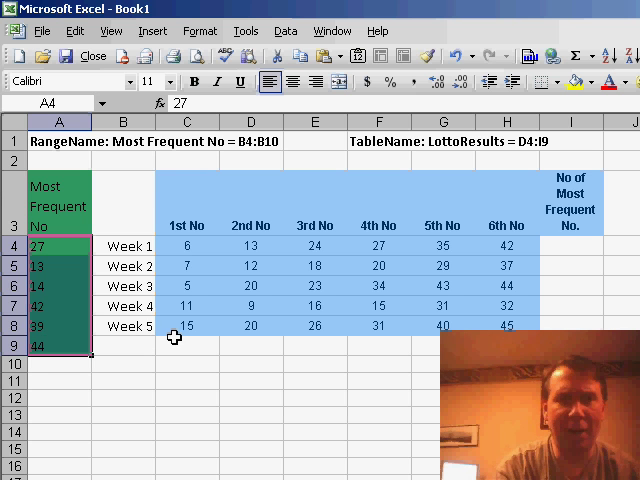
pyautogui.click(188, 246)
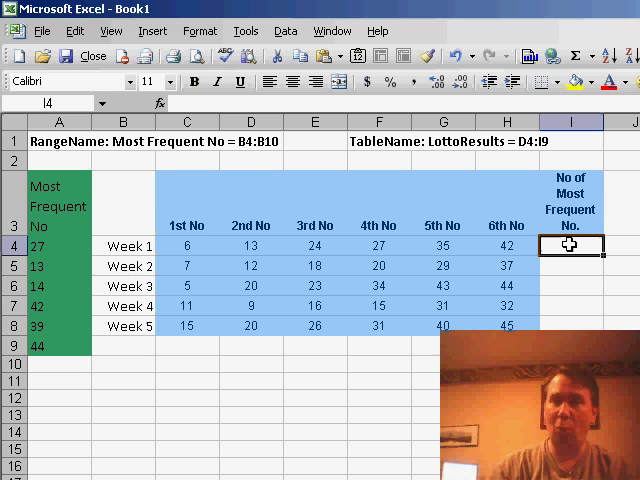
# Step: Begin the I4 formula =SUM(IF(ISNA(MATCH(C4:H4 against A4:A9
pyautogui.write('=S')
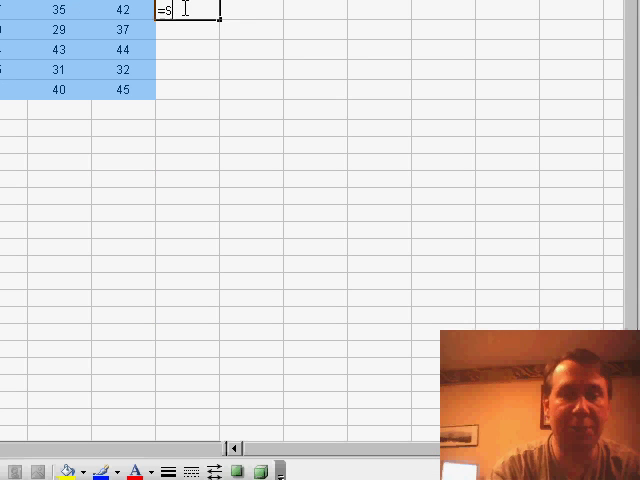
pyautogui.write('UM(')
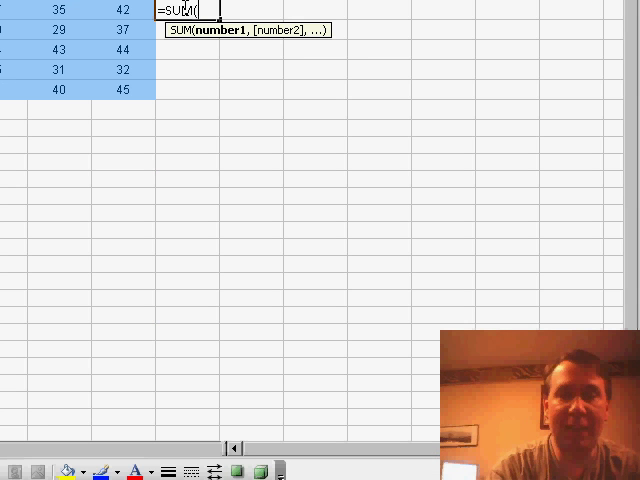
pyautogui.write('IF(')
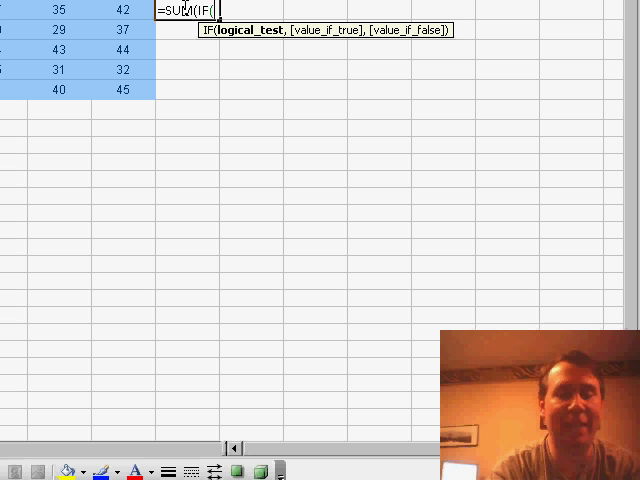
pyautogui.write('ISNA(')
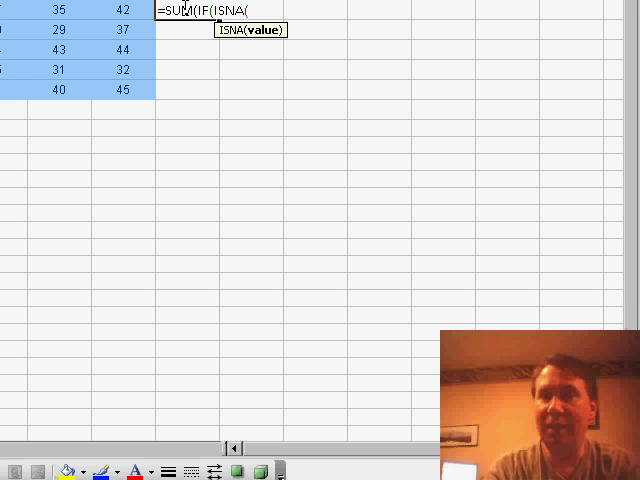
pyautogui.write('MATCH(C4:H4,A4:A9')
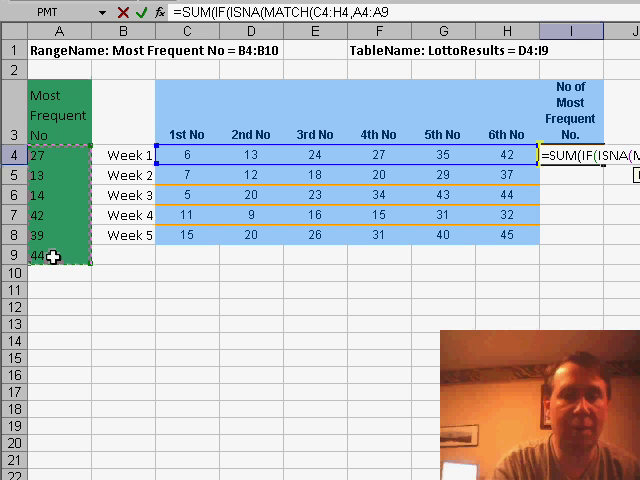
# Step: Complete I4 as =SUM(IF(ISNA(MATCH(C4:H4,$A$4:$A$9,0)),0,1))
pyautogui.write('$A$4:$A$9,0)),0')
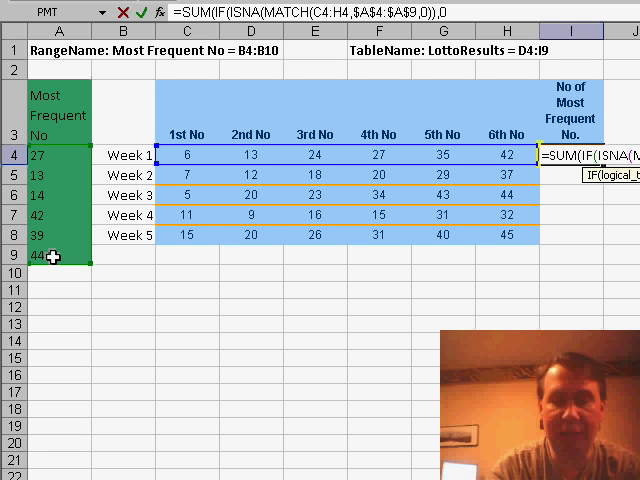
pyautogui.write(',1')
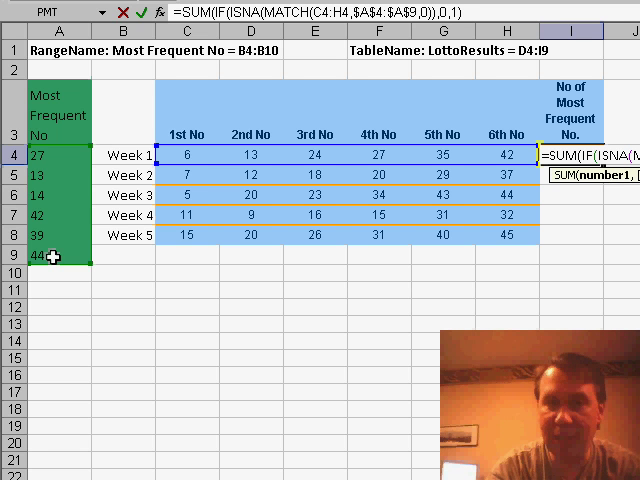
pyautogui.write(')}')
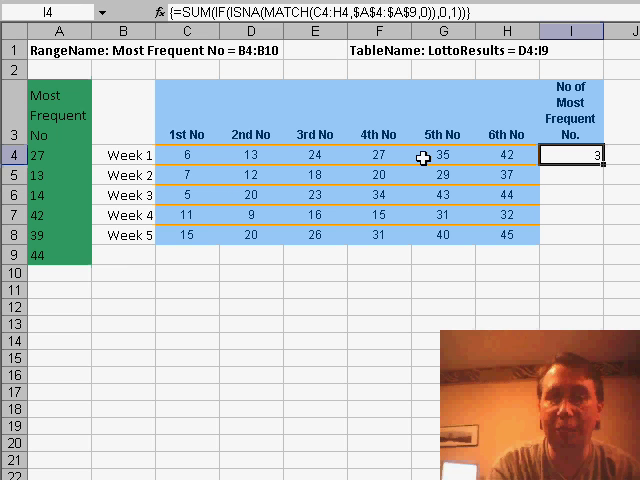
pyautogui.moveTo(605, 166)
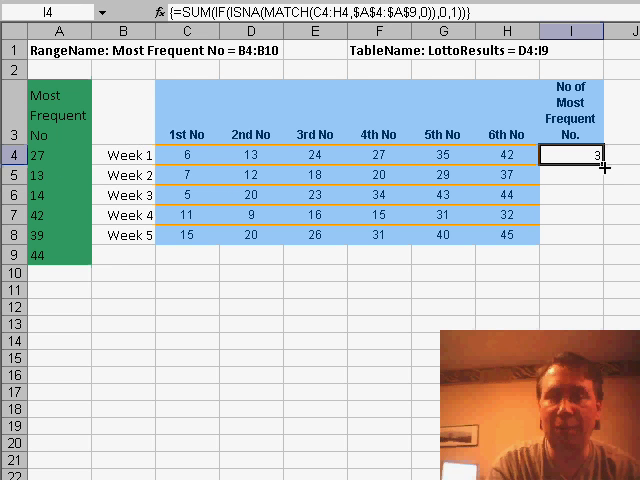
# Step: Fill the I4 count formula down to I8, giving 3, 0, 1, 0, 0
pyautogui.moveTo(601, 162); pyautogui.dragTo(601, 235)
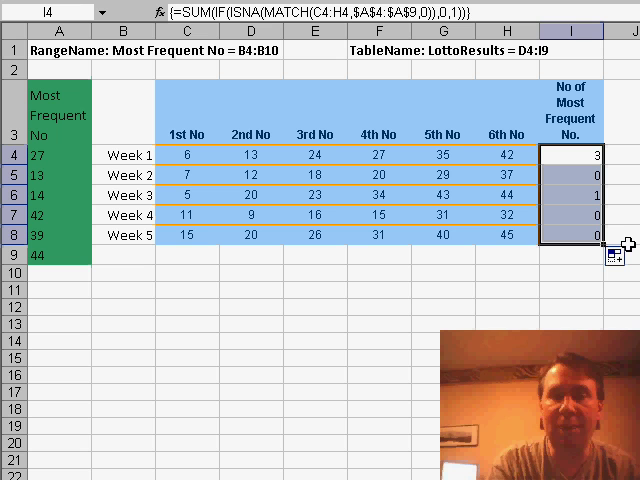